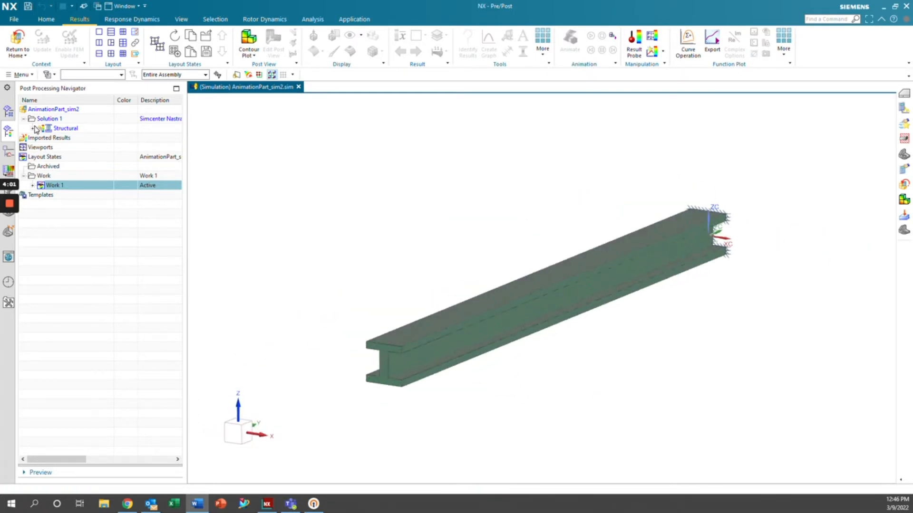
# Expand Solution 1's Structural results to list the ten modes (59.21 Hz to 1.774E+03 Hz).
pyautogui.click(37, 128)
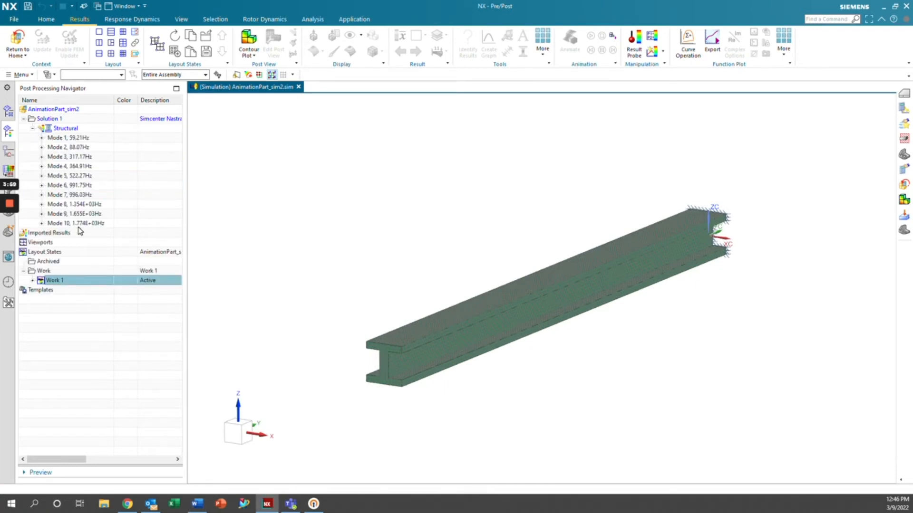
pyautogui.moveTo(80, 195)
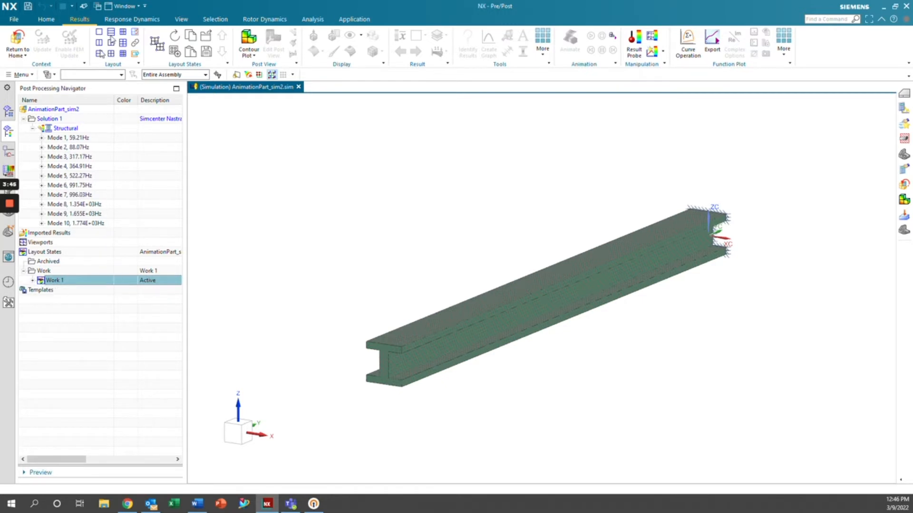
# Create a response dynamics solution named AnimationResponse based on Solution 1.
pyautogui.click(132, 19)
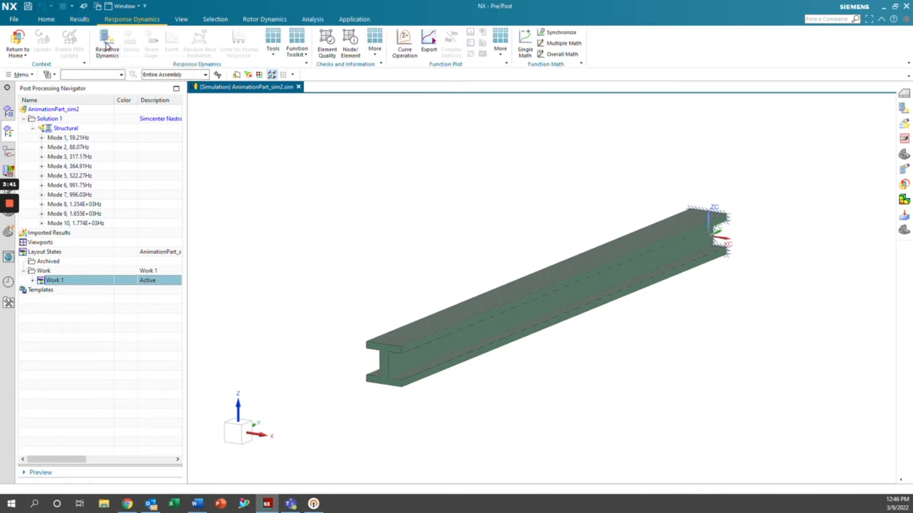
pyautogui.click(106, 41)
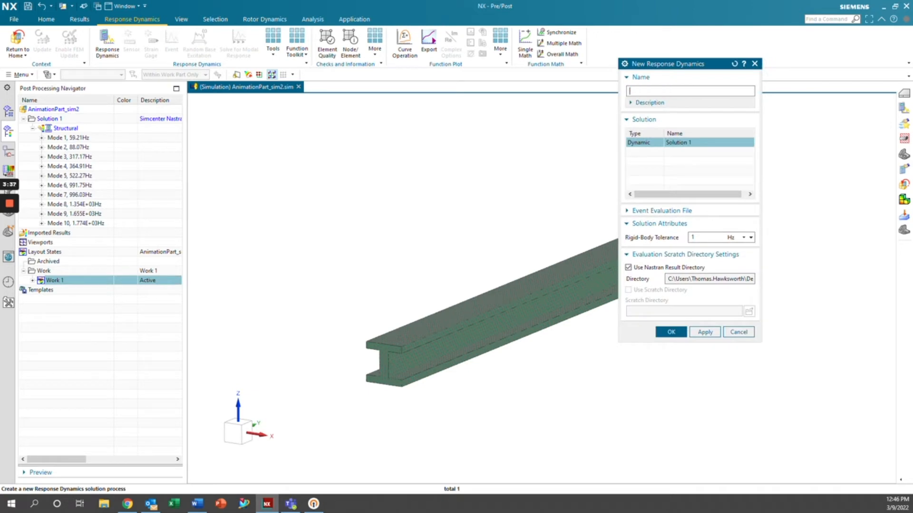
pyautogui.write('AnimationResponse')
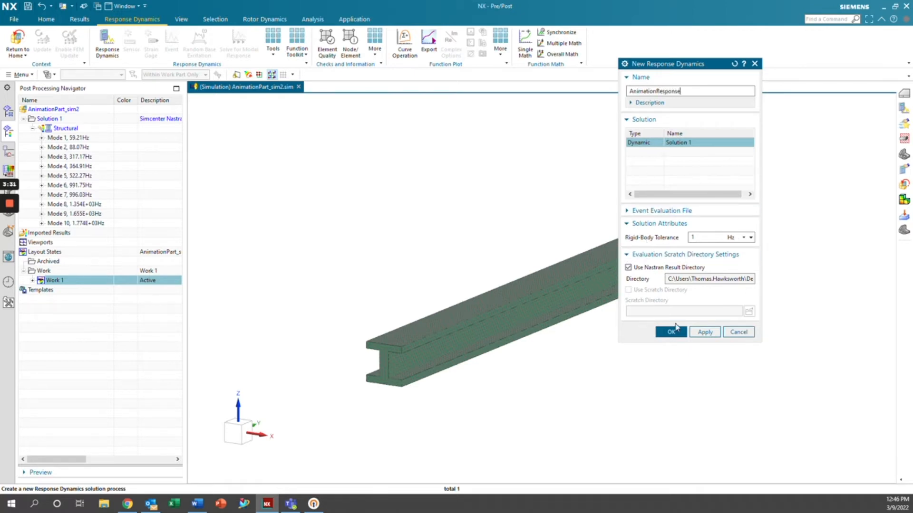
pyautogui.click(670, 332)
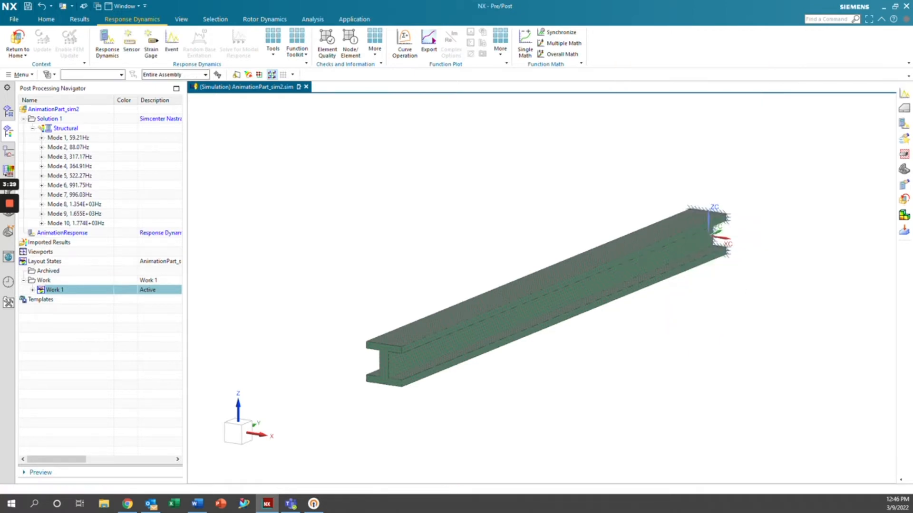
# Create transient event AnimationEvent, 3.0 s duration, mode displacement recovery, zero initial conditions.
pyautogui.click(170, 41)
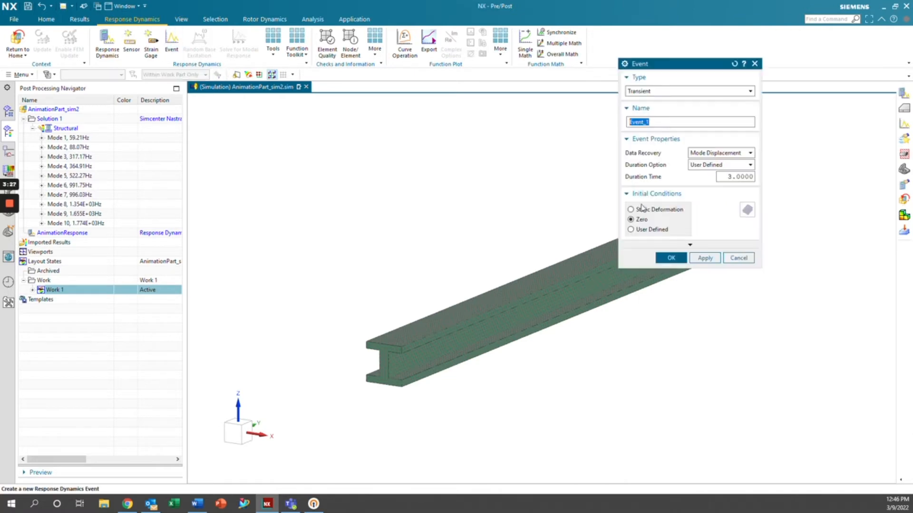
pyautogui.write('Animation')
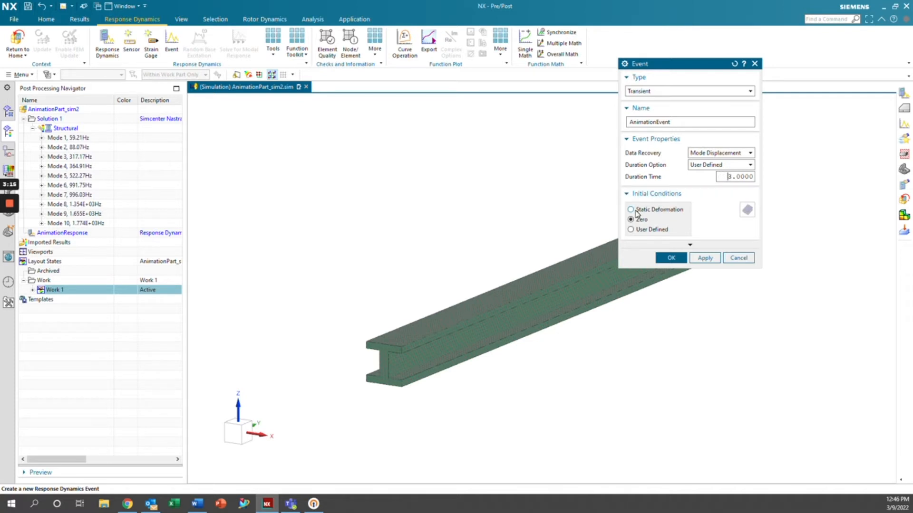
pyautogui.click(631, 220)
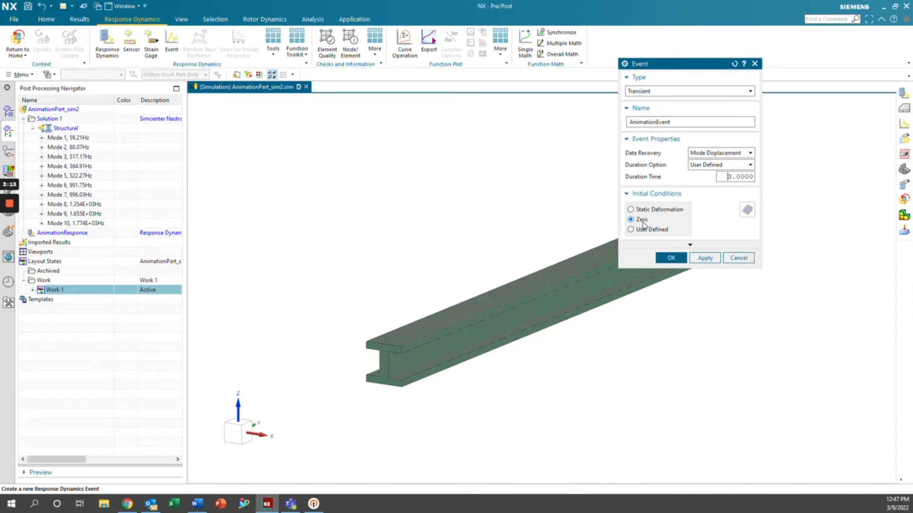
pyautogui.moveTo(669, 233)
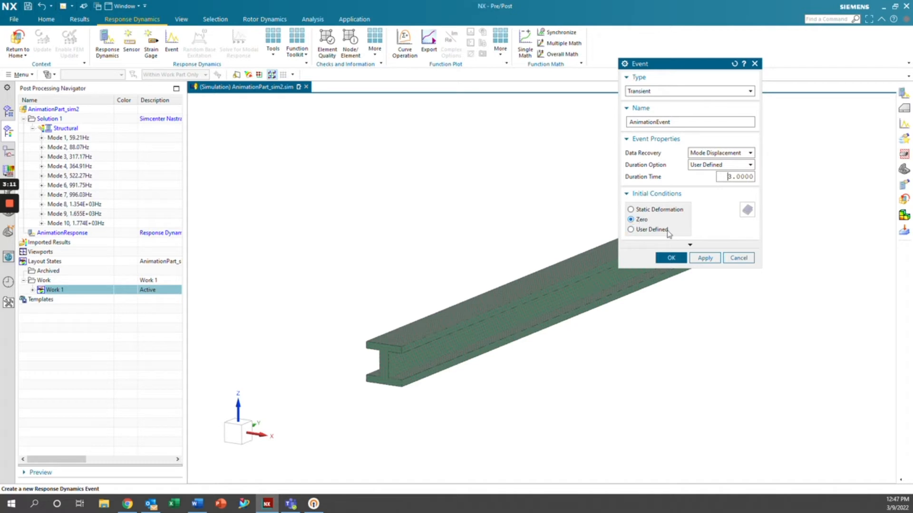
pyautogui.click(670, 258)
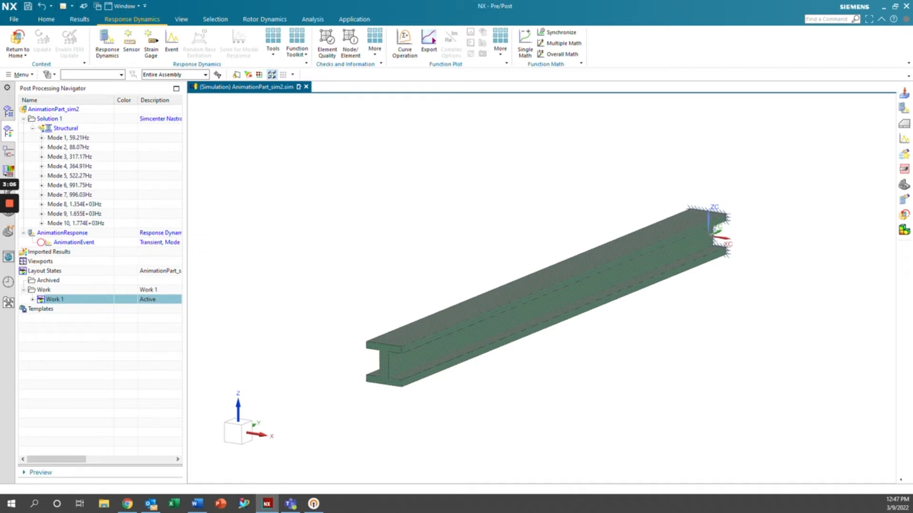
pyautogui.moveTo(183, 185)
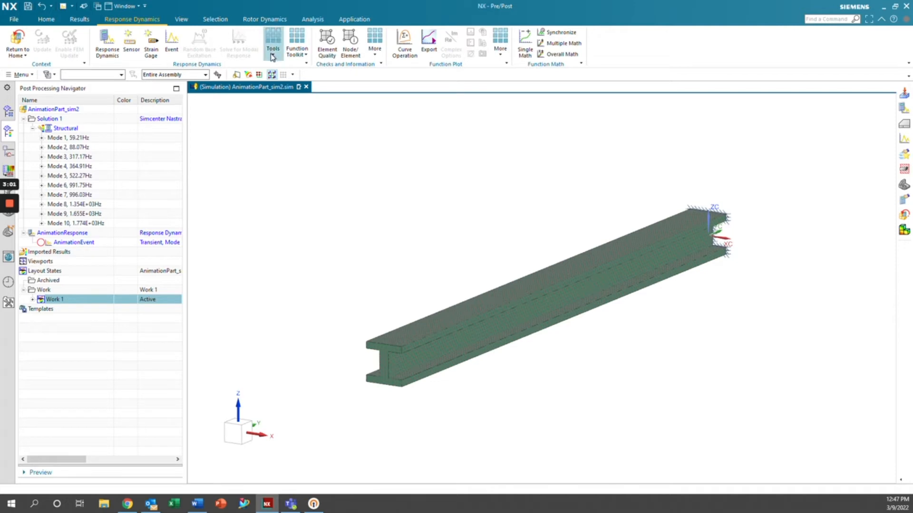
# Define nodal force excitation AnimationForce on one node near the beam's front end, acting in Z only.
pyautogui.click(272, 42)
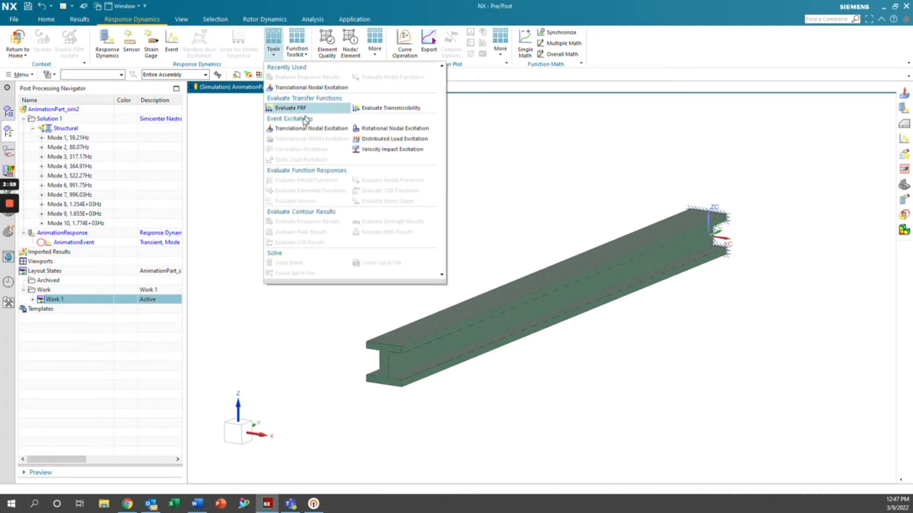
pyautogui.moveTo(294, 133)
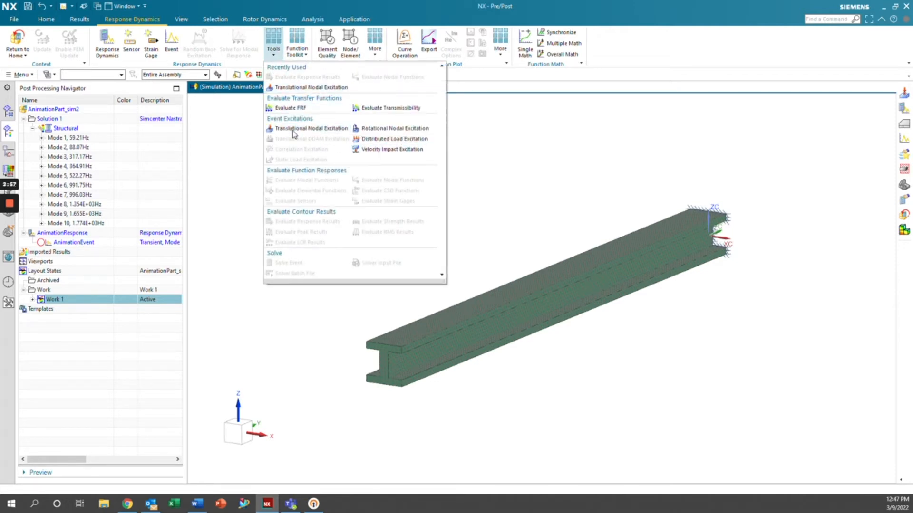
pyautogui.moveTo(320, 128)
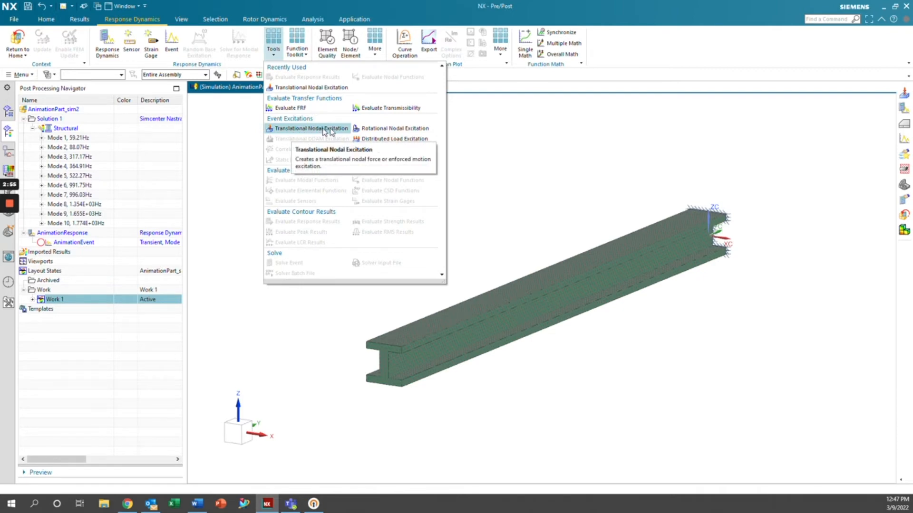
pyautogui.moveTo(395, 138)
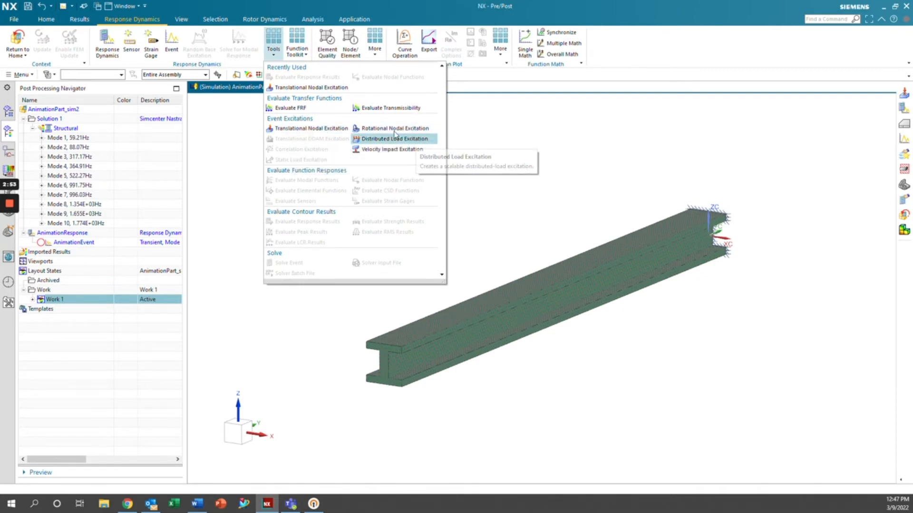
pyautogui.moveTo(309, 128)
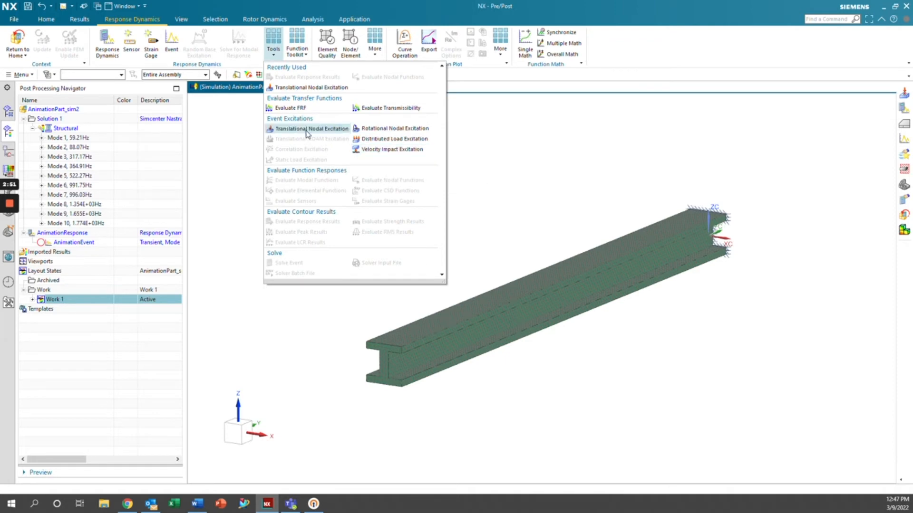
pyautogui.click(311, 129)
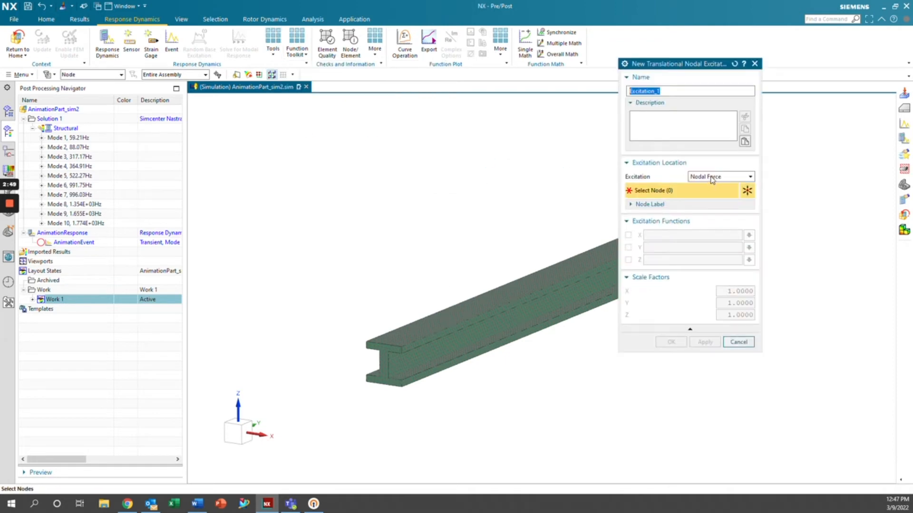
pyautogui.write('Anim')
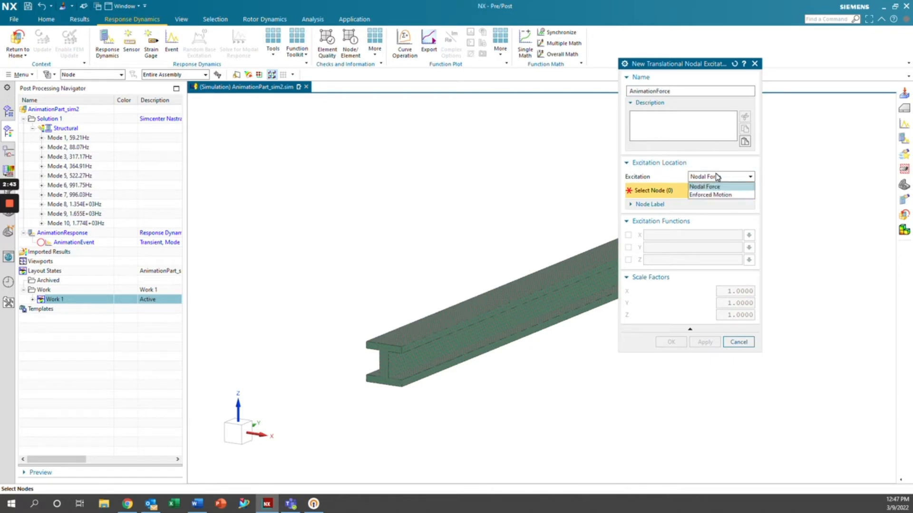
pyautogui.click(704, 186)
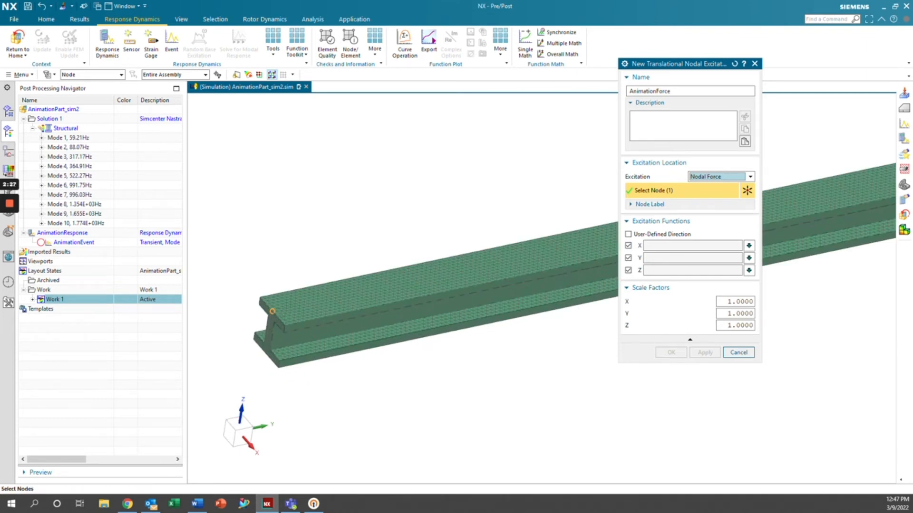
pyautogui.click(628, 246)
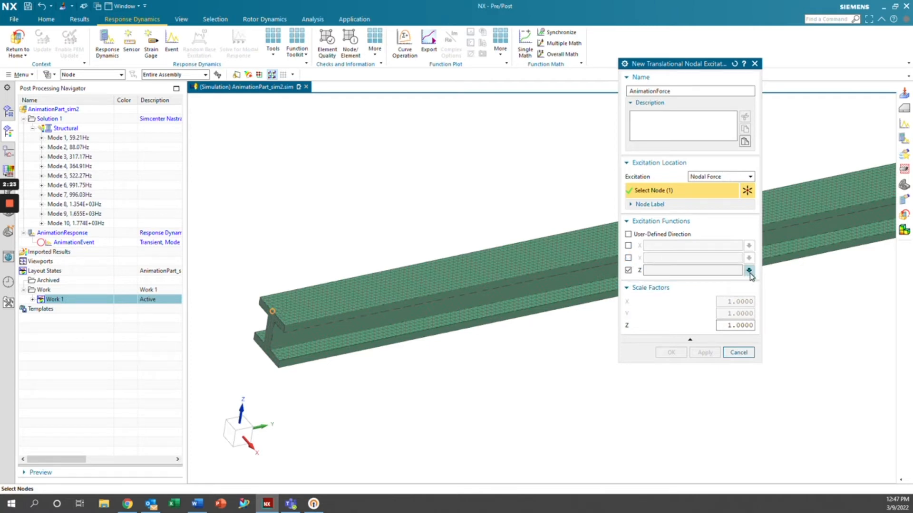
pyautogui.click(738, 352)
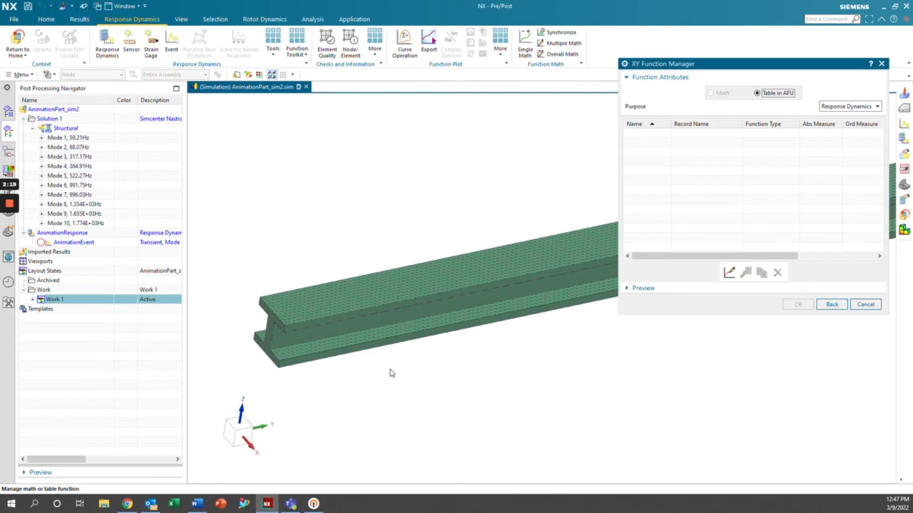
pyautogui.moveTo(455, 279)
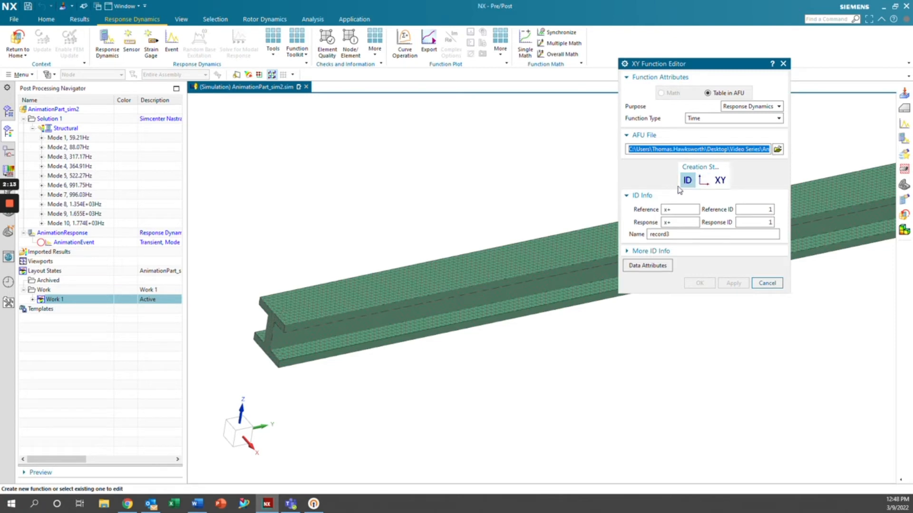
# Drive the Z force with new 1024-point time function record3 (increment 0.01) and create AnimationForce.
pyautogui.click(717, 180)
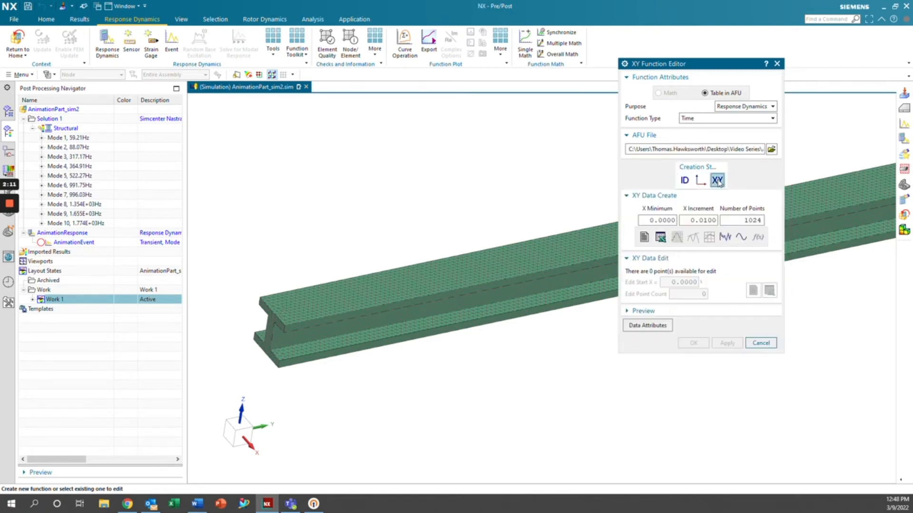
pyautogui.click(724, 237)
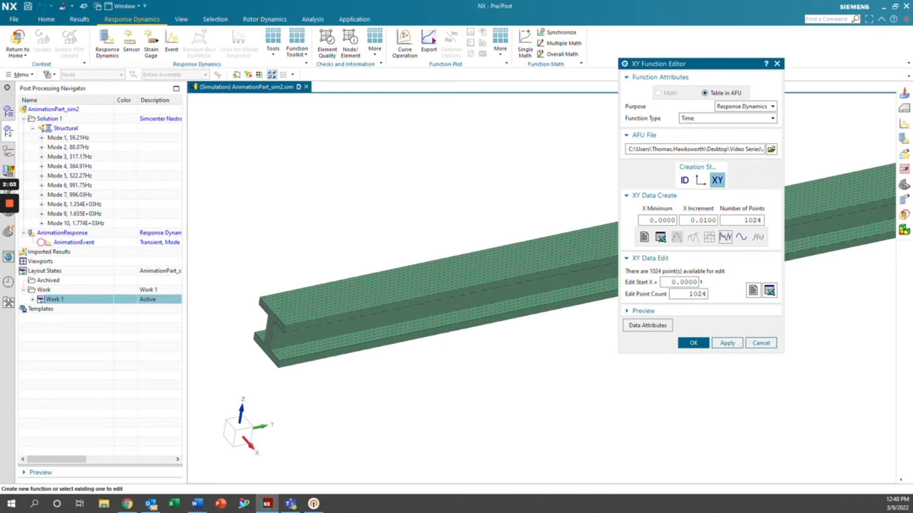
pyautogui.moveTo(717, 291)
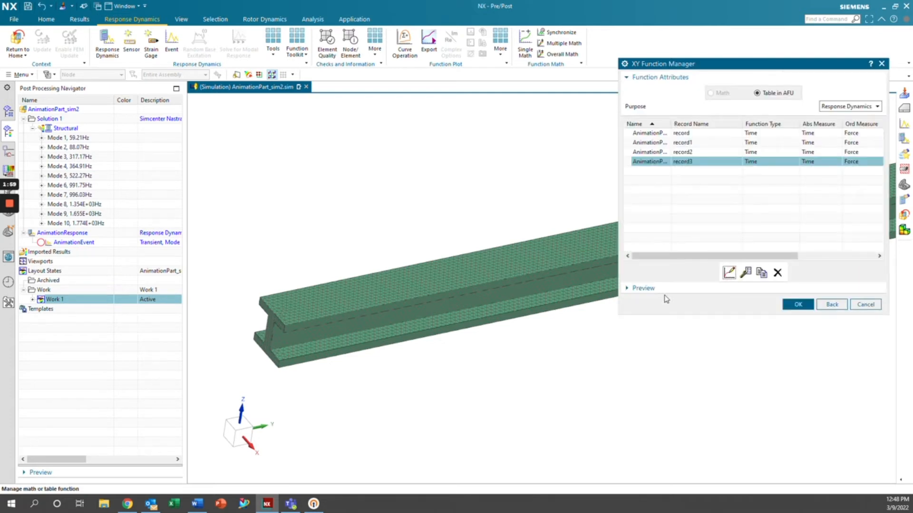
pyautogui.click(797, 304)
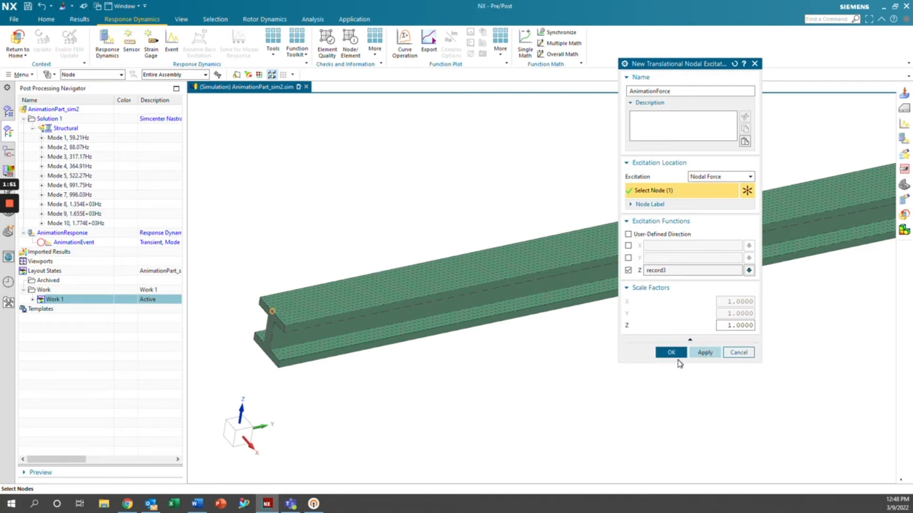
pyautogui.click(670, 352)
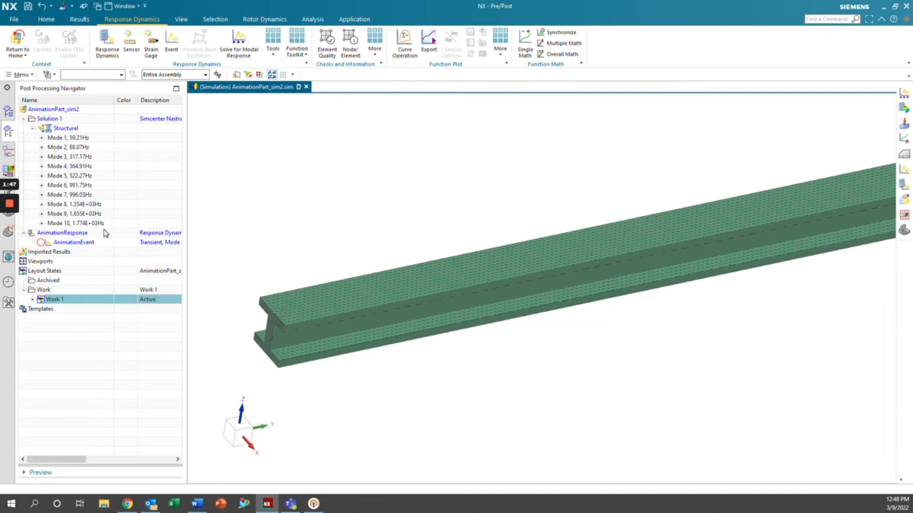
# Evaluate displacement results AnimationResults for all 105371 nodes, 0–3 s in 301 points.
pyautogui.click(272, 41)
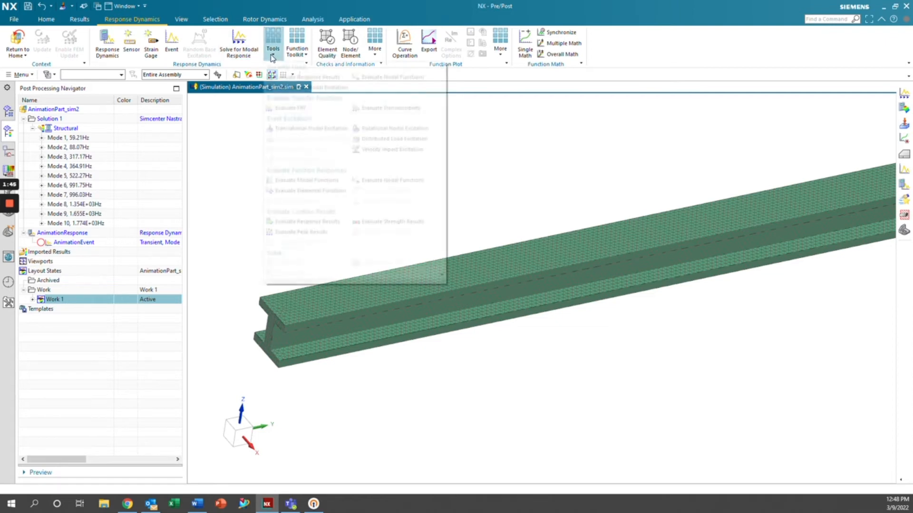
pyautogui.click(273, 40)
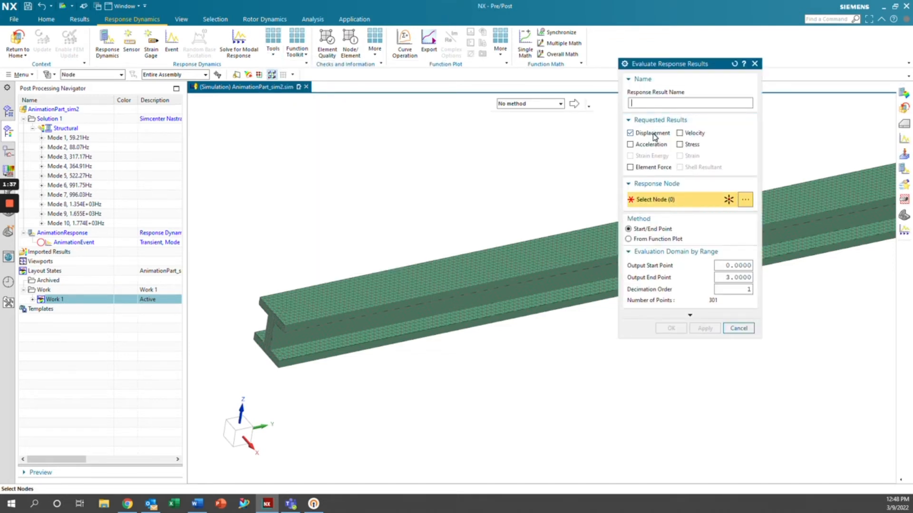
pyautogui.write('AnimationResults')
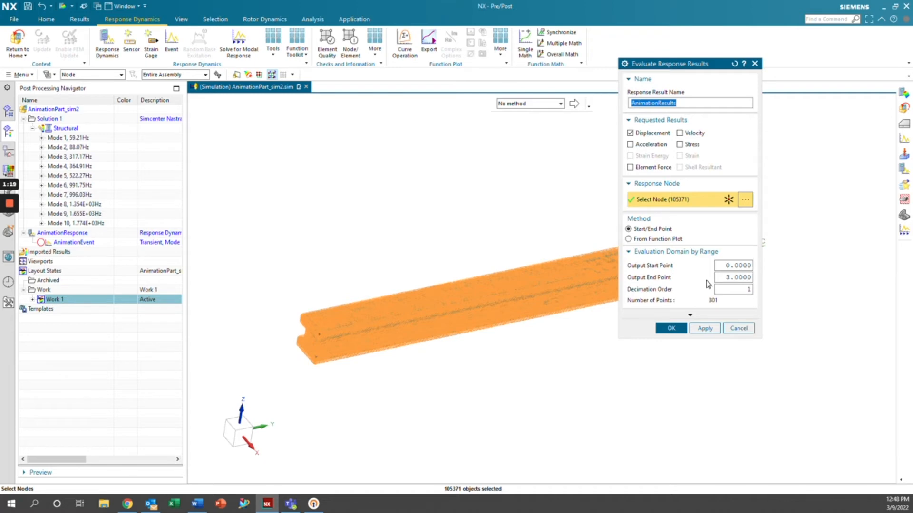
pyautogui.moveTo(667, 294)
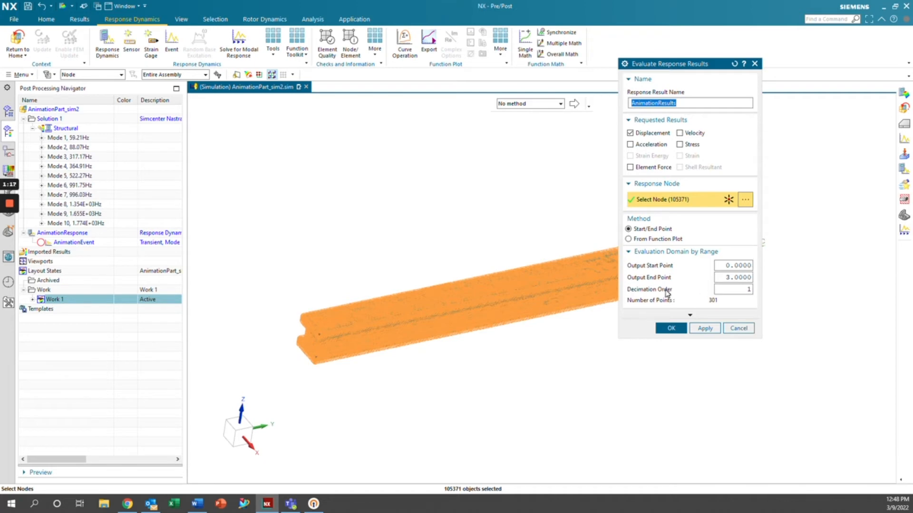
pyautogui.click(670, 328)
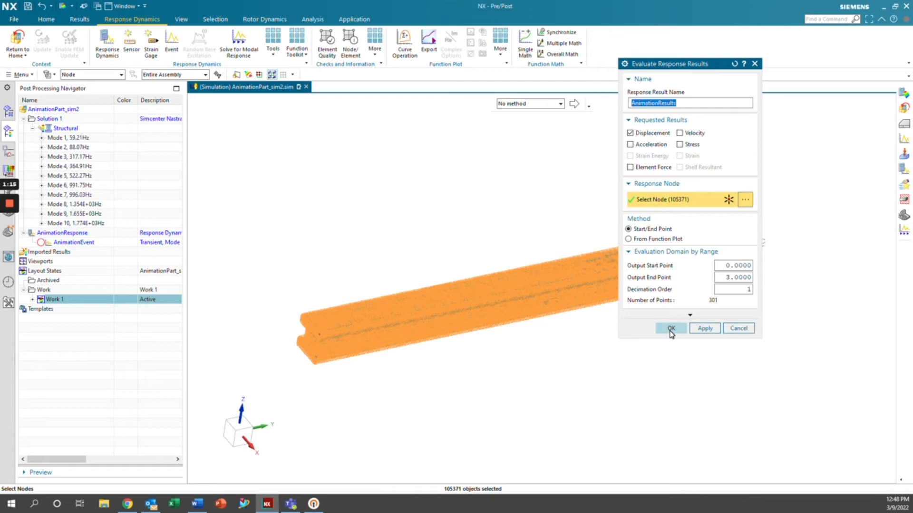
pyautogui.click(671, 328)
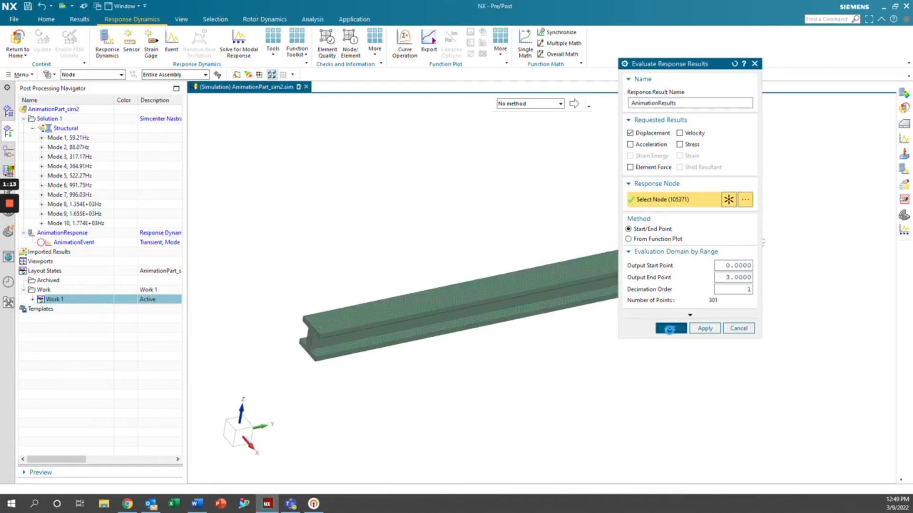
pyautogui.click(669, 328)
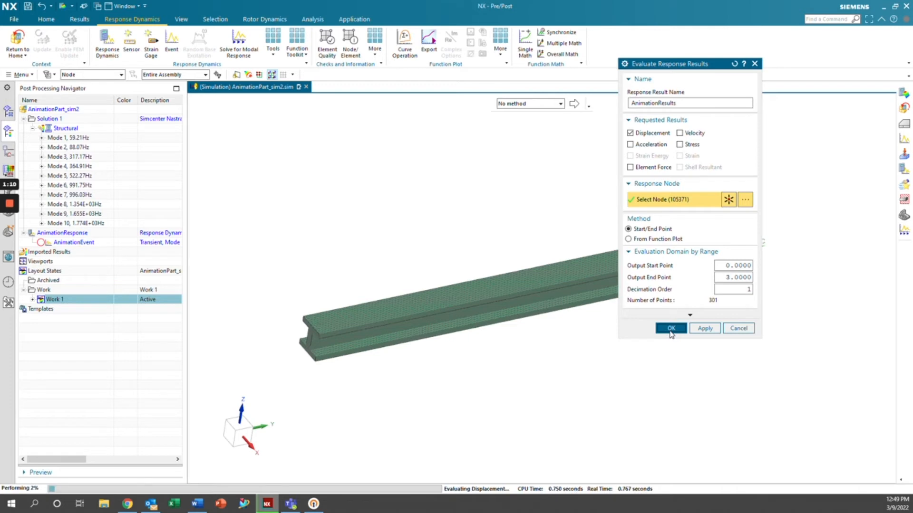
pyautogui.click(671, 328)
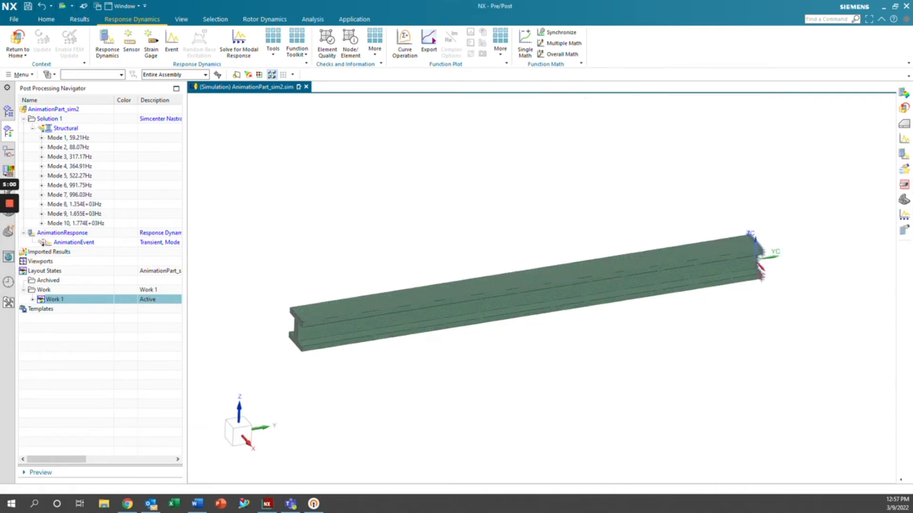
# Load the AnimationEvent results and scroll through its 0.01 s time increments.
pyautogui.rightClick(74, 243)
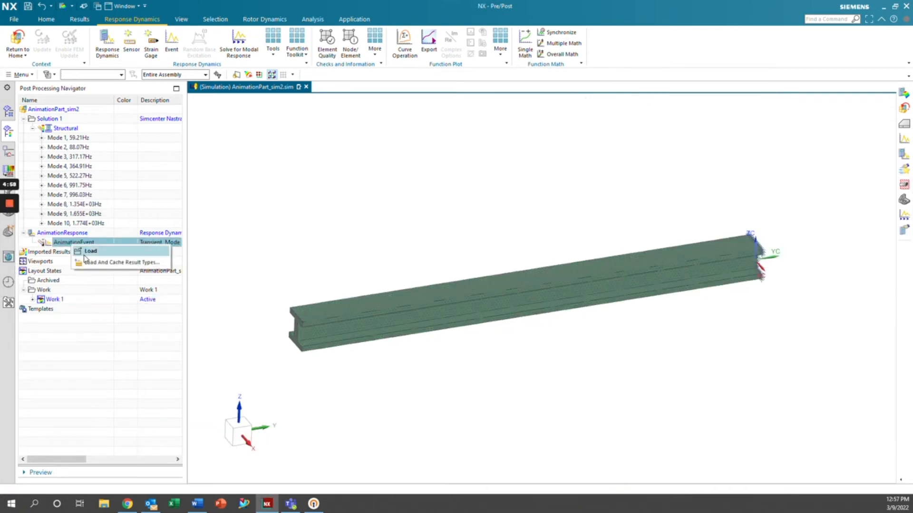
pyautogui.click(91, 251)
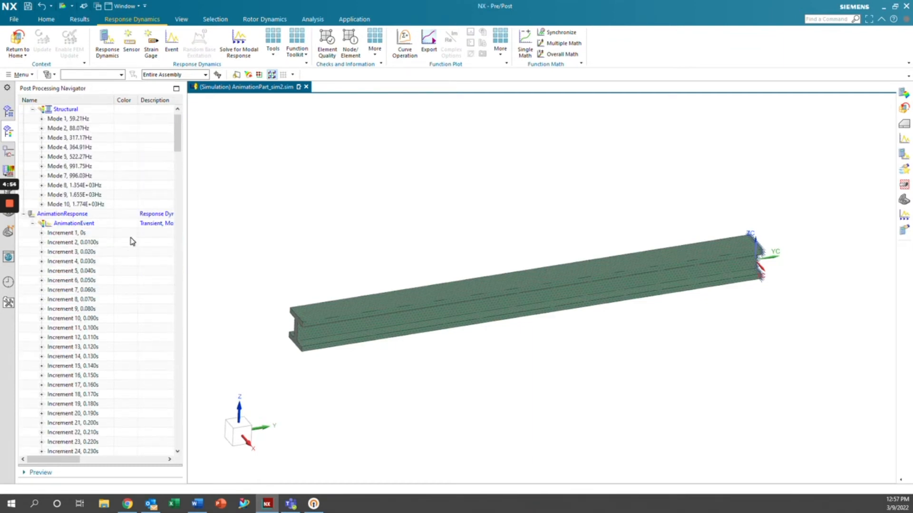
pyautogui.scroll(-3)
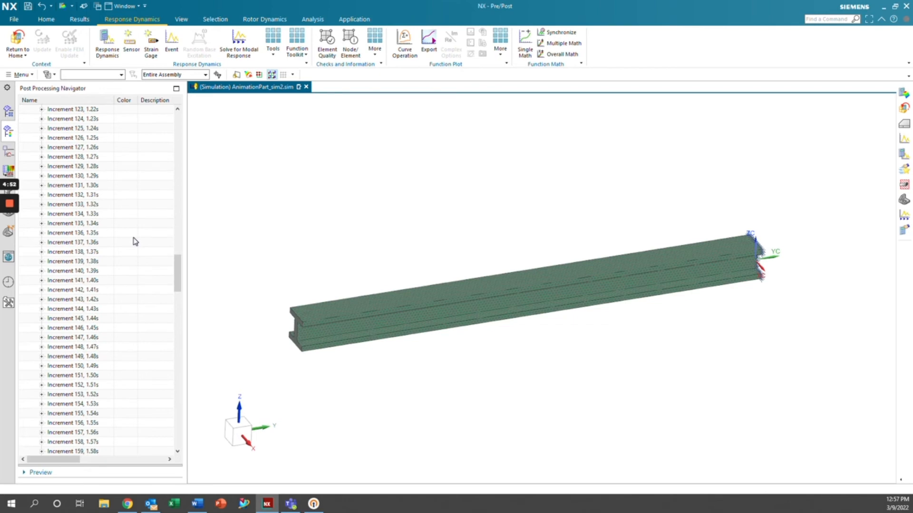
pyautogui.scroll(-3)
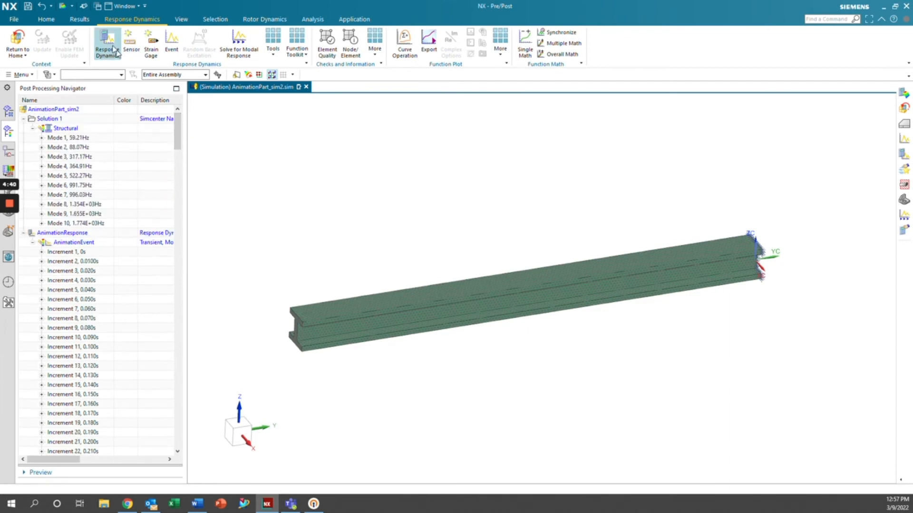
# Plot the nodal displacement magnitude contour for Increment 1 at 0 s on the beam.
pyautogui.click(79, 19)
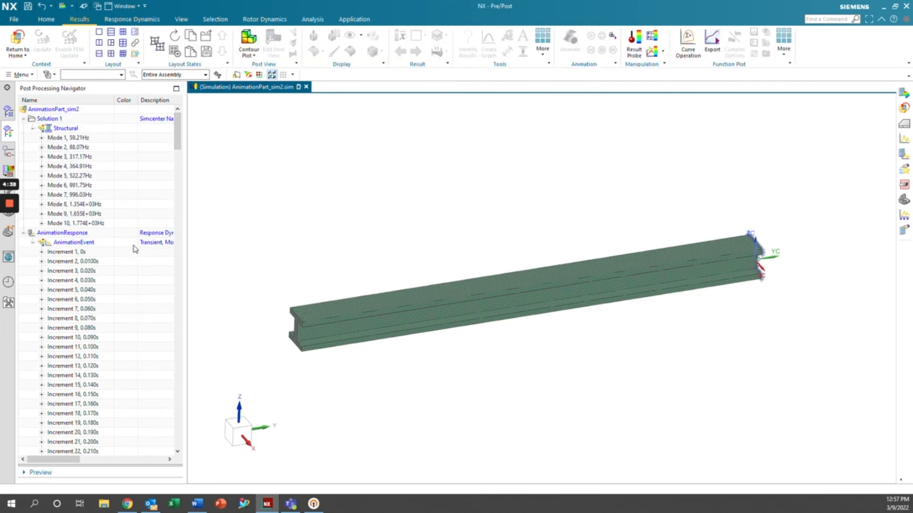
pyautogui.click(42, 251)
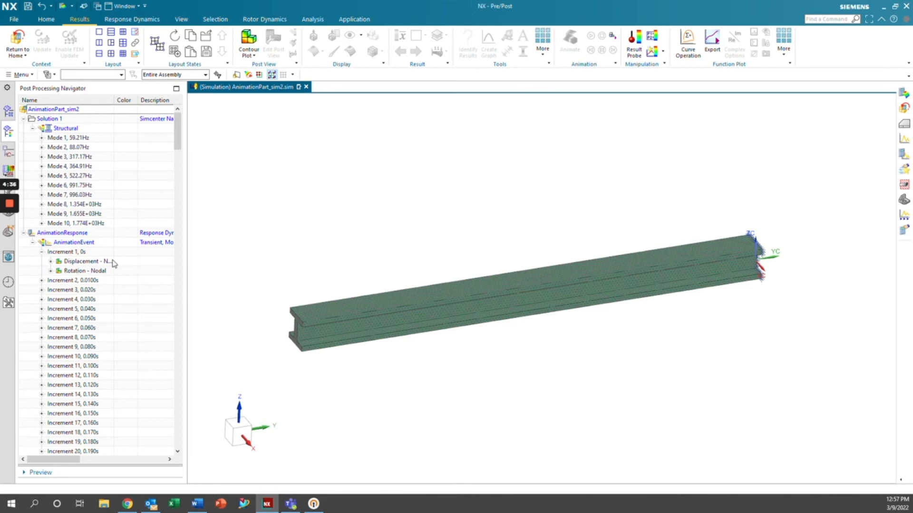
pyautogui.click(51, 260)
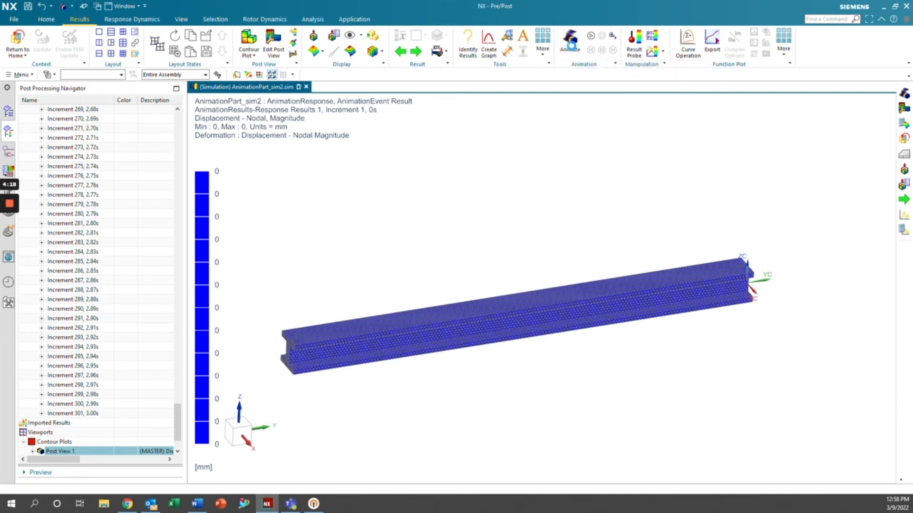
# Set the animation to run over time-labelled iterations from Increment 1 (0 s) to 301 (3.00 s).
pyautogui.click(569, 37)
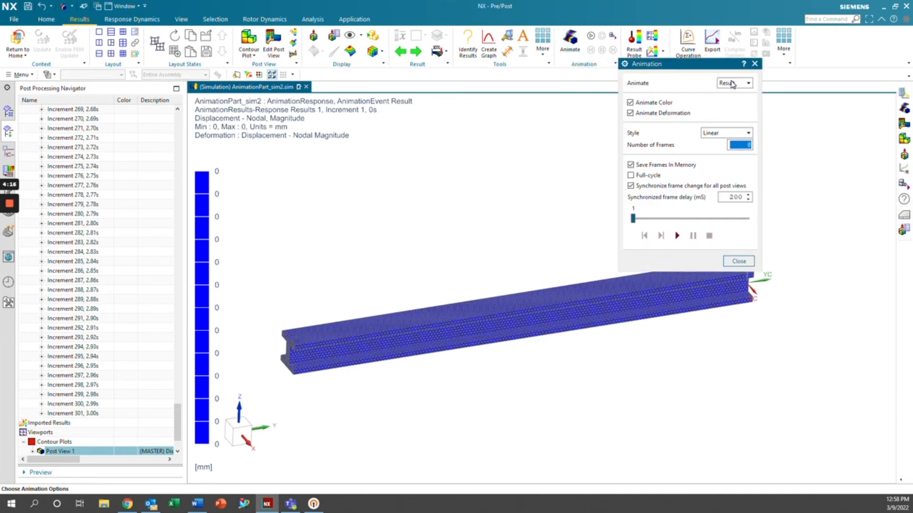
pyautogui.click(733, 83)
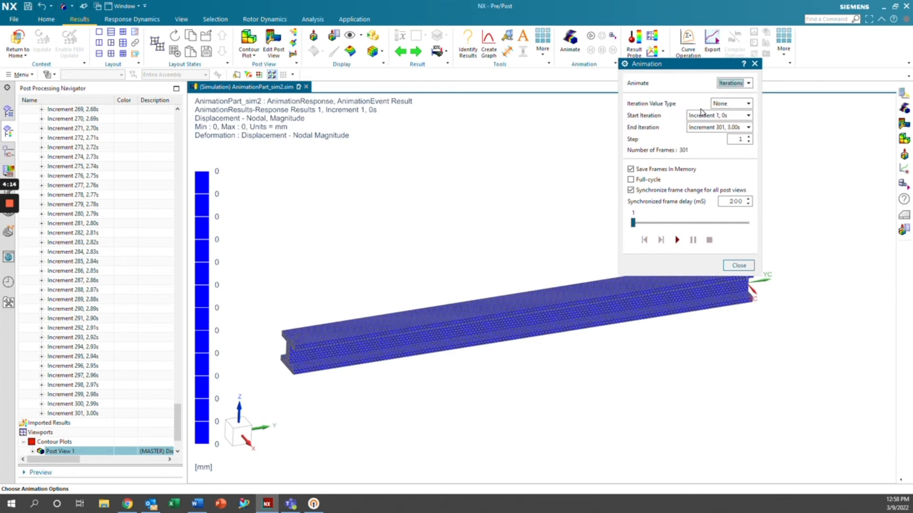
pyautogui.click(749, 103)
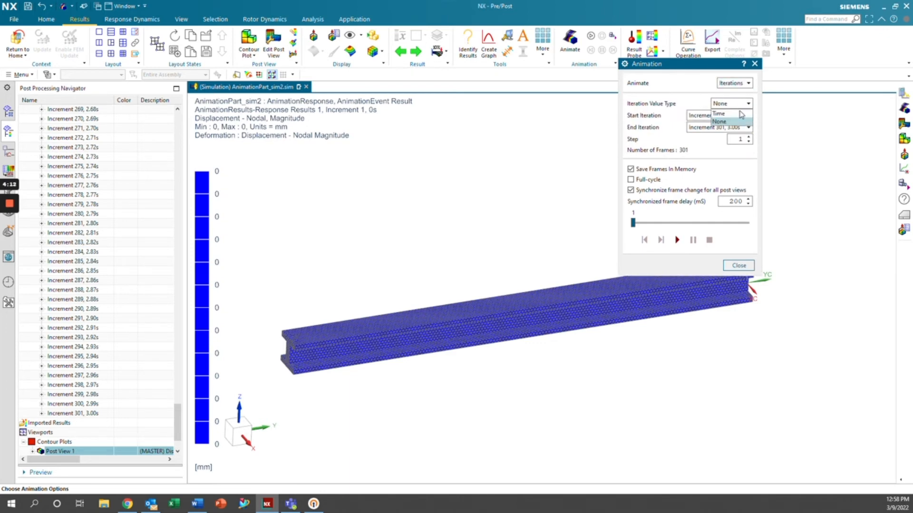
pyautogui.click(718, 114)
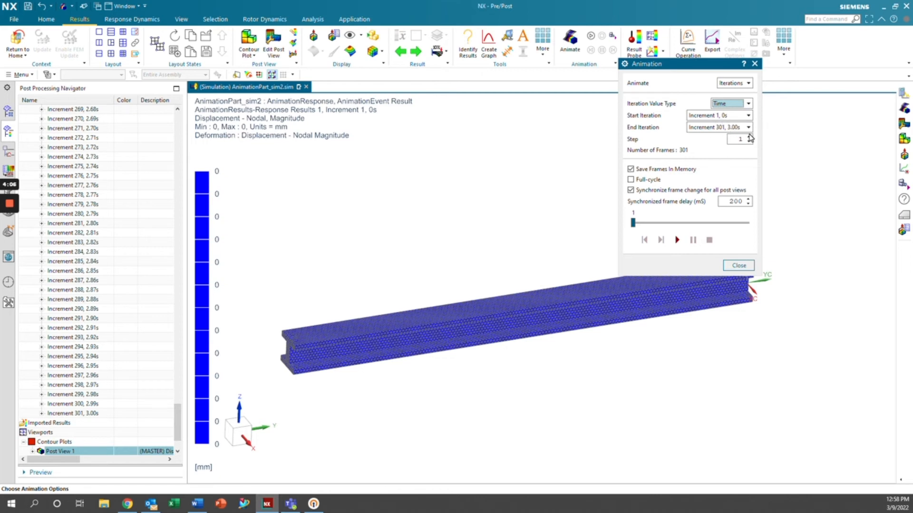
pyautogui.moveTo(671, 214)
pyautogui.write('50')
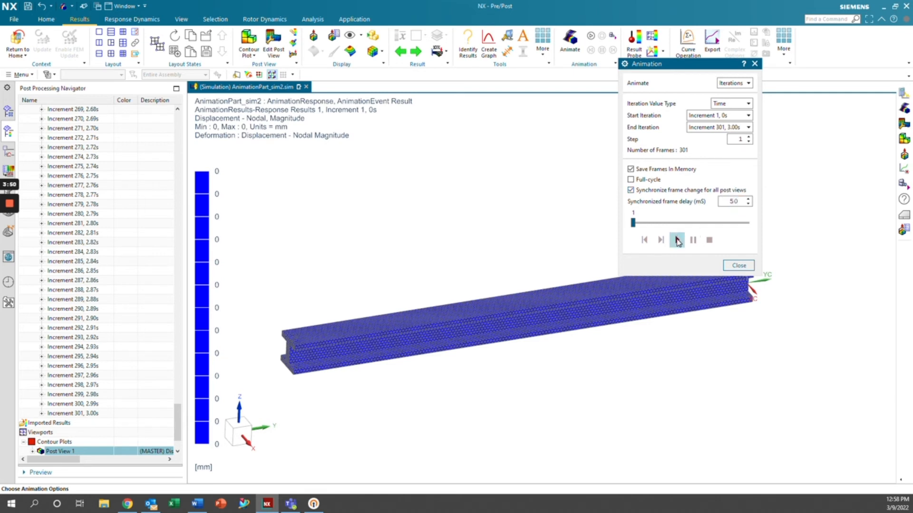
# Play the displacement animation through all 301 frames, watching the beam bend and recolour.
pyautogui.click(677, 239)
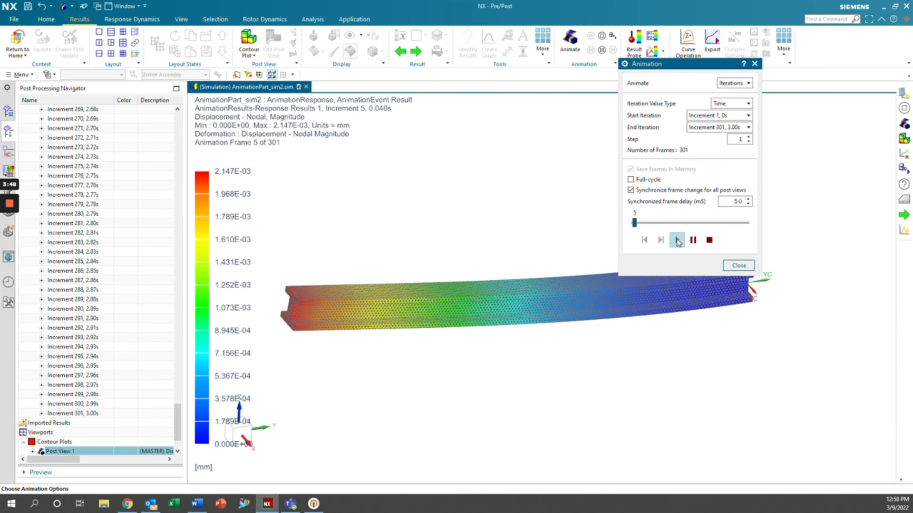
pyautogui.click(677, 239)
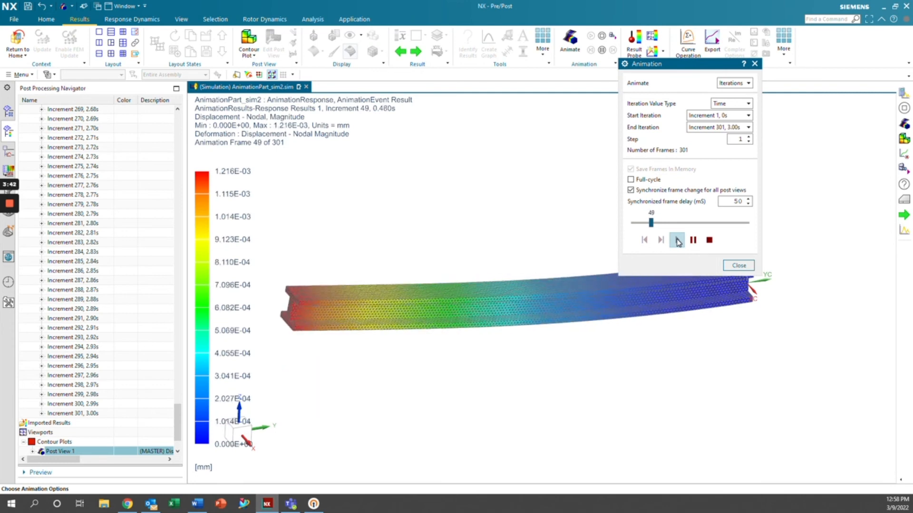
pyautogui.click(676, 240)
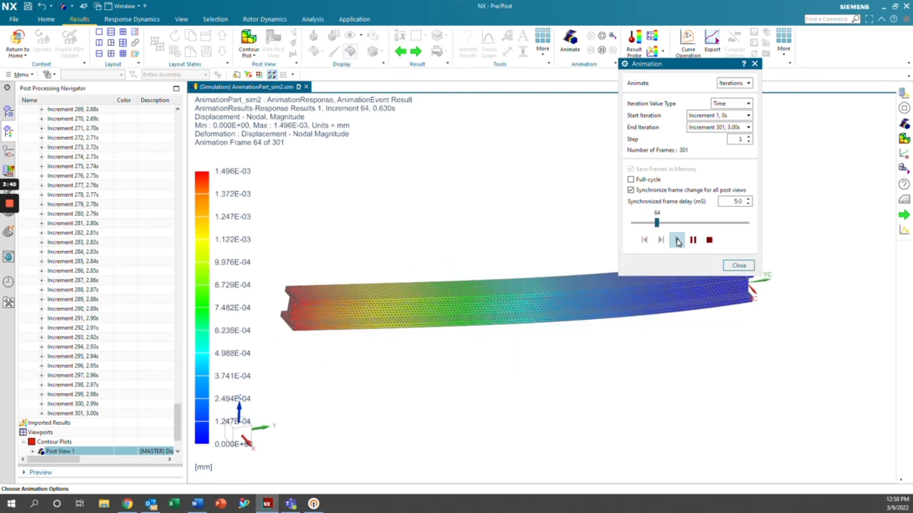
pyautogui.click(676, 239)
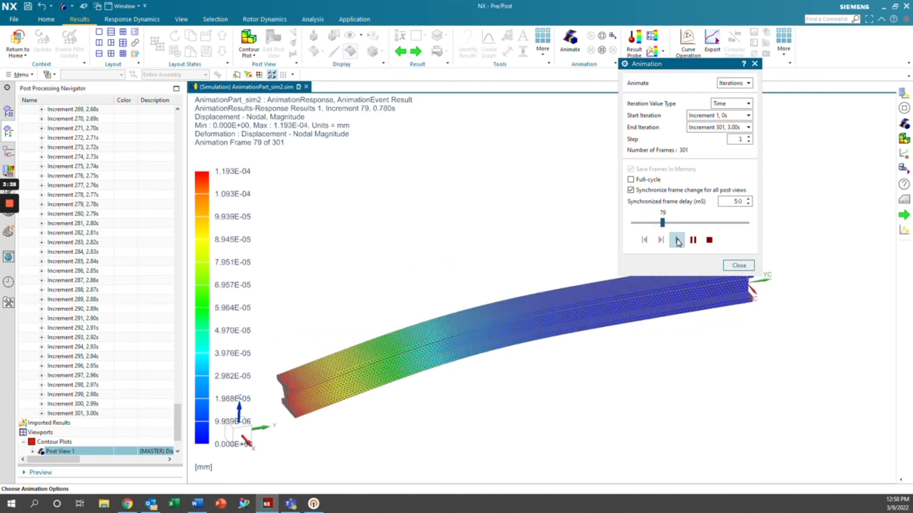
pyautogui.click(677, 240)
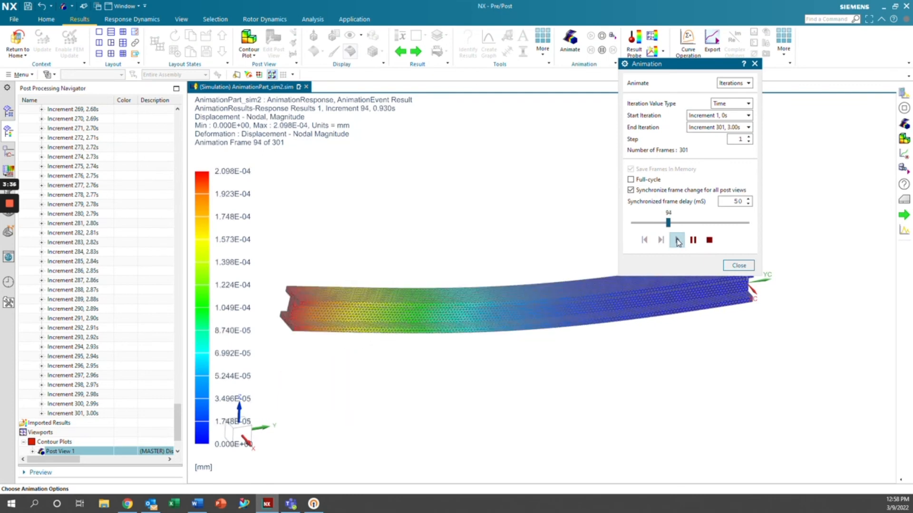
pyautogui.click(676, 240)
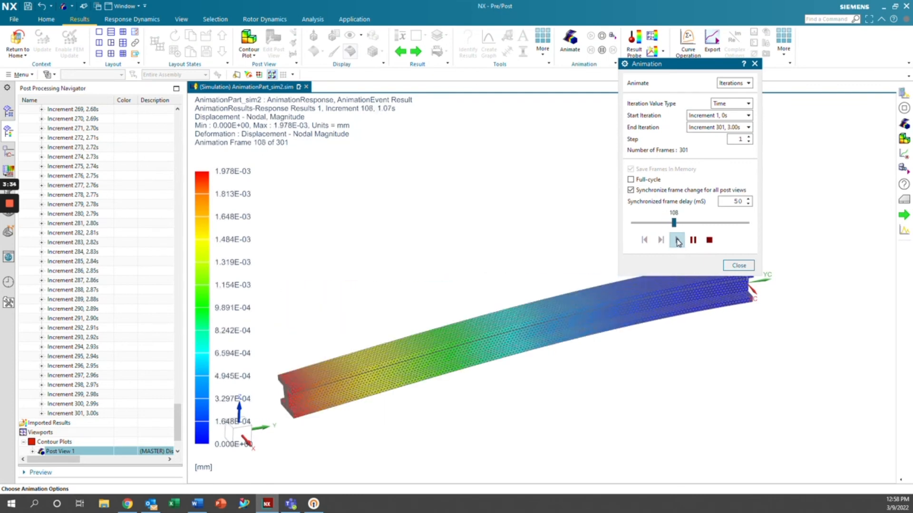
pyautogui.click(677, 240)
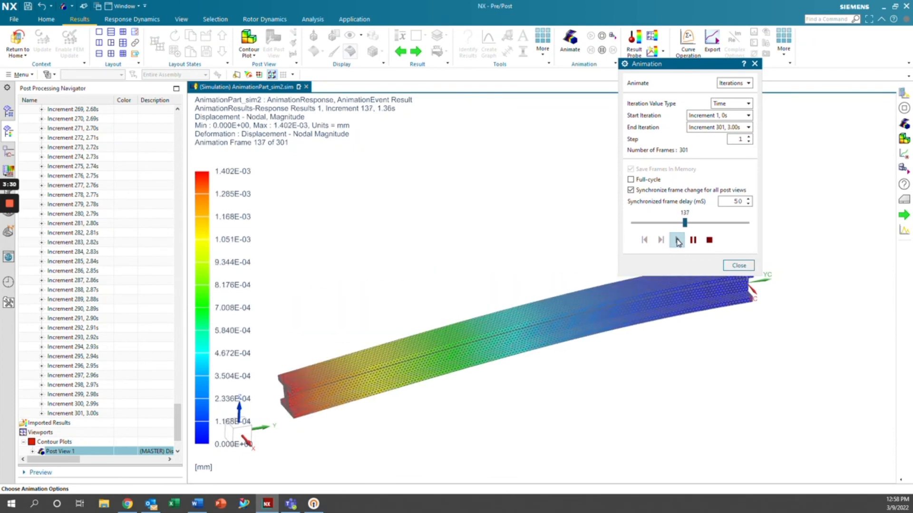
pyautogui.click(677, 240)
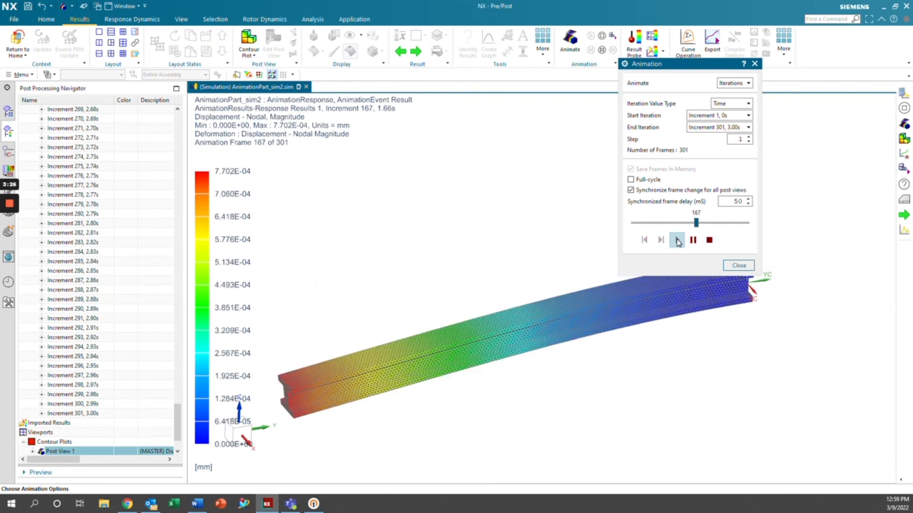
pyautogui.click(676, 240)
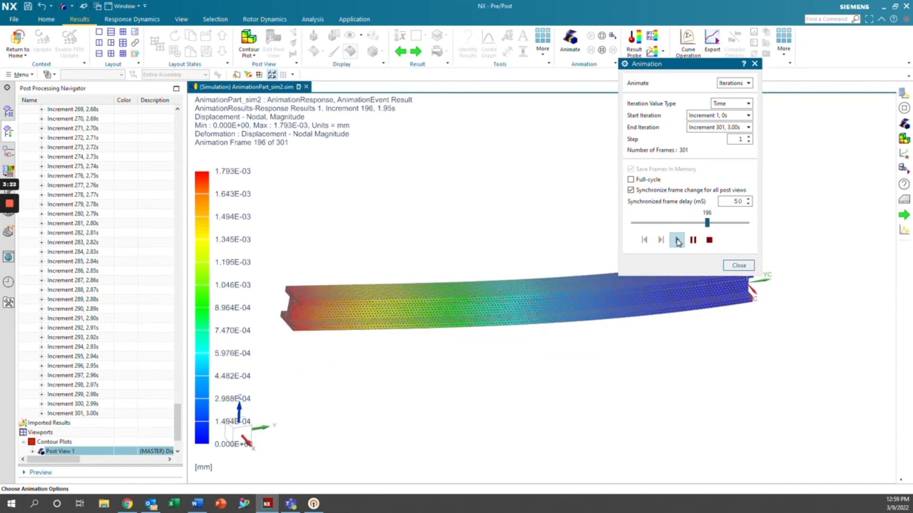
pyautogui.click(676, 240)
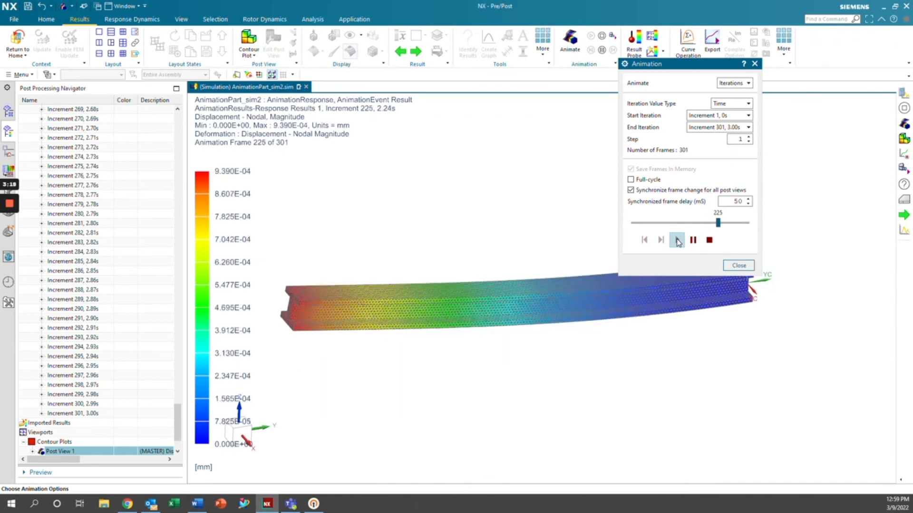
pyautogui.click(676, 240)
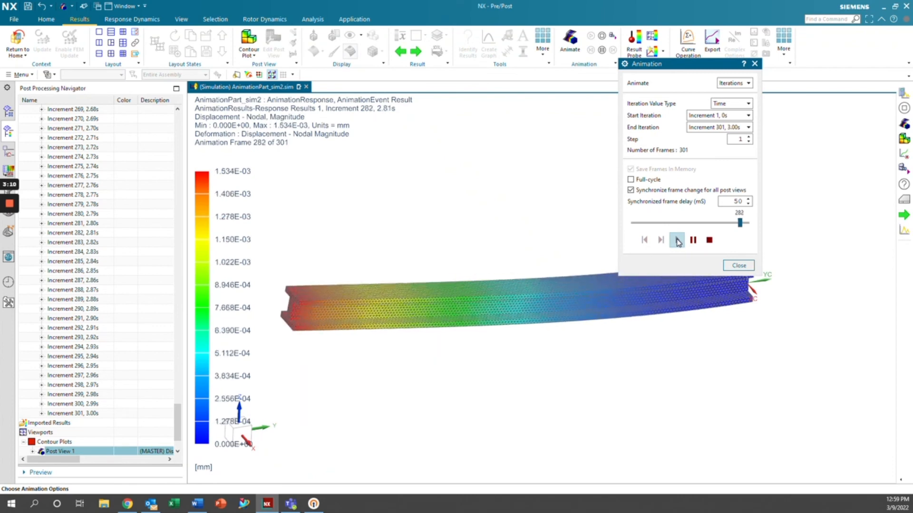
pyautogui.click(676, 240)
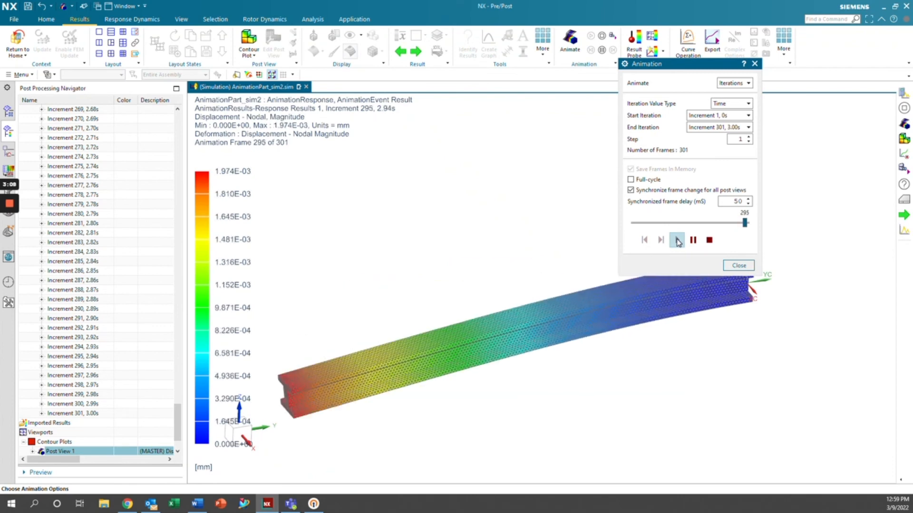
pyautogui.click(676, 240)
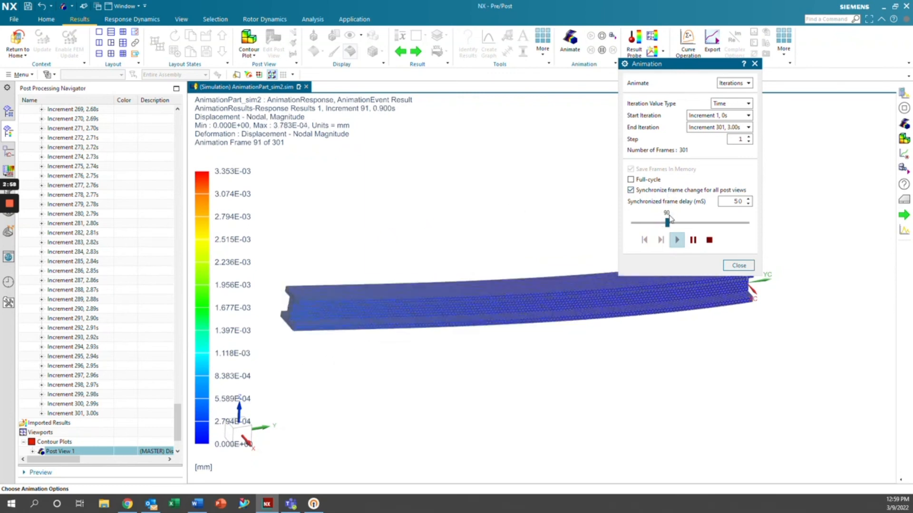
# Raise the synchronized frame delay to 100 ms and stop the animation at Increment 1, 0 s.
pyautogui.click(748, 204)
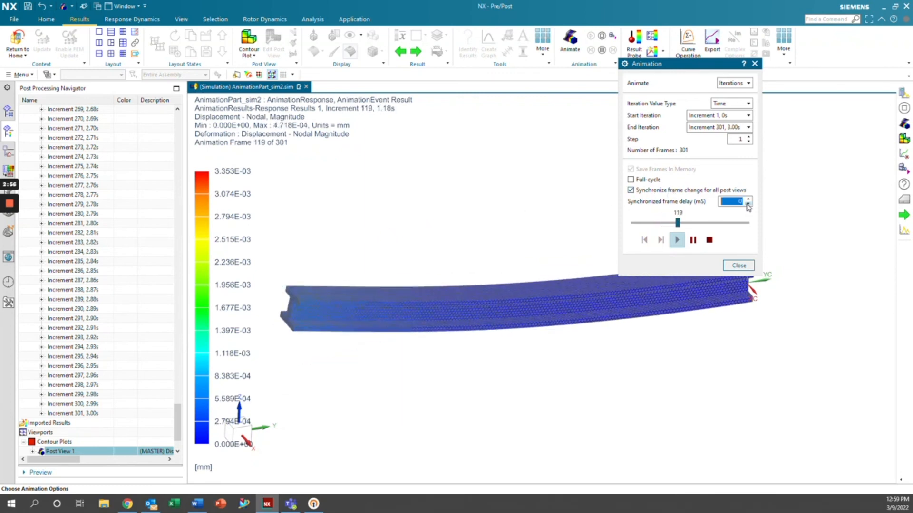
pyautogui.click(748, 198)
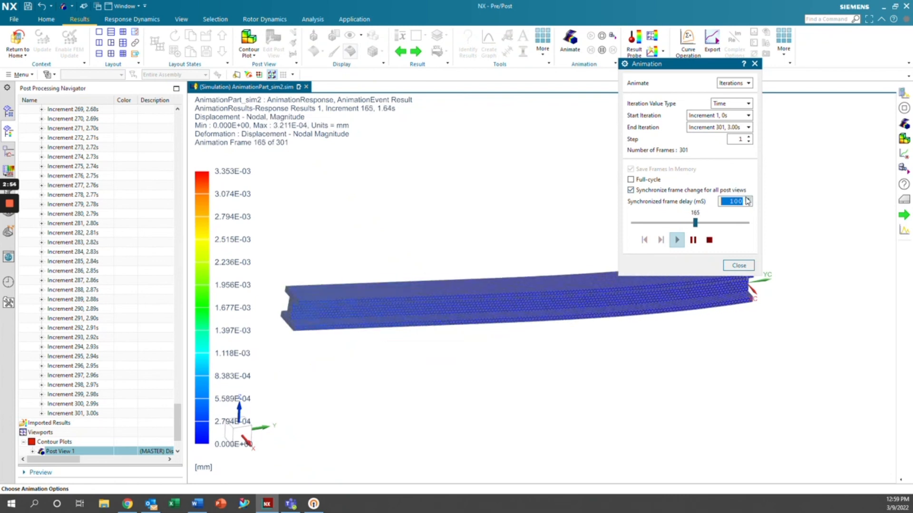
pyautogui.click(748, 199)
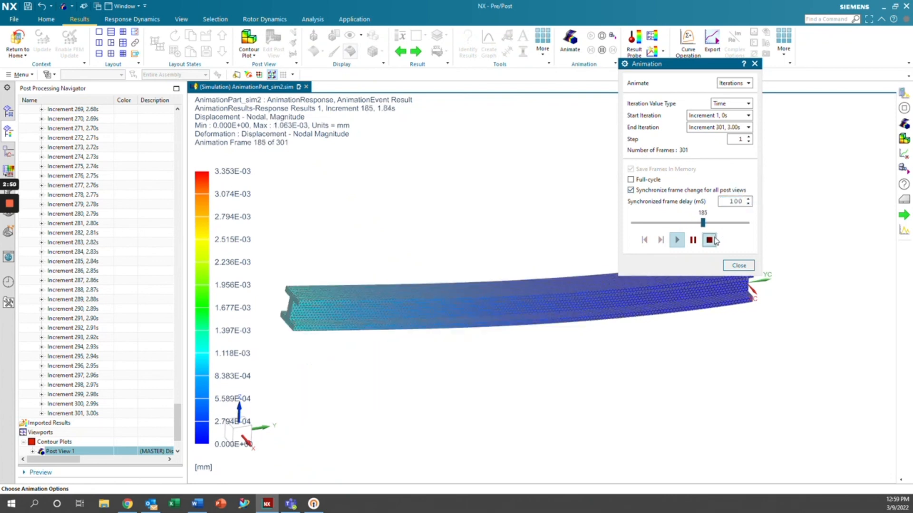
pyautogui.click(709, 240)
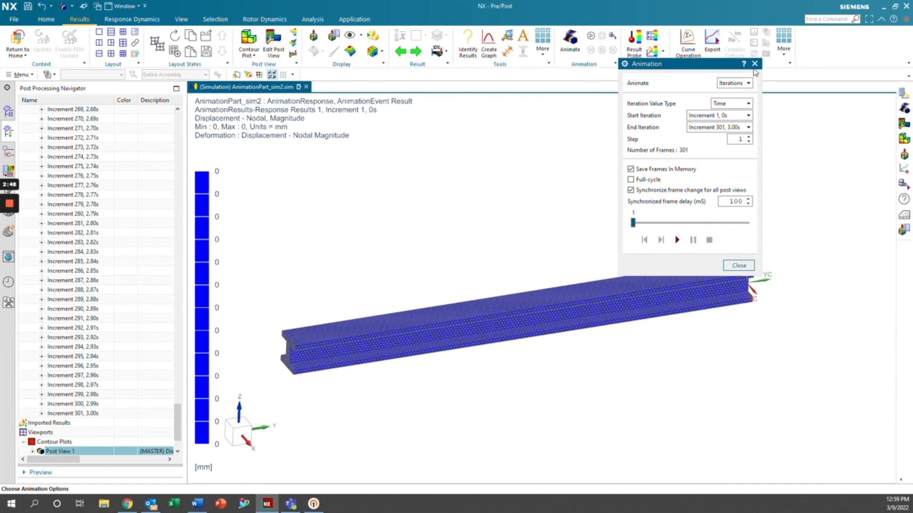